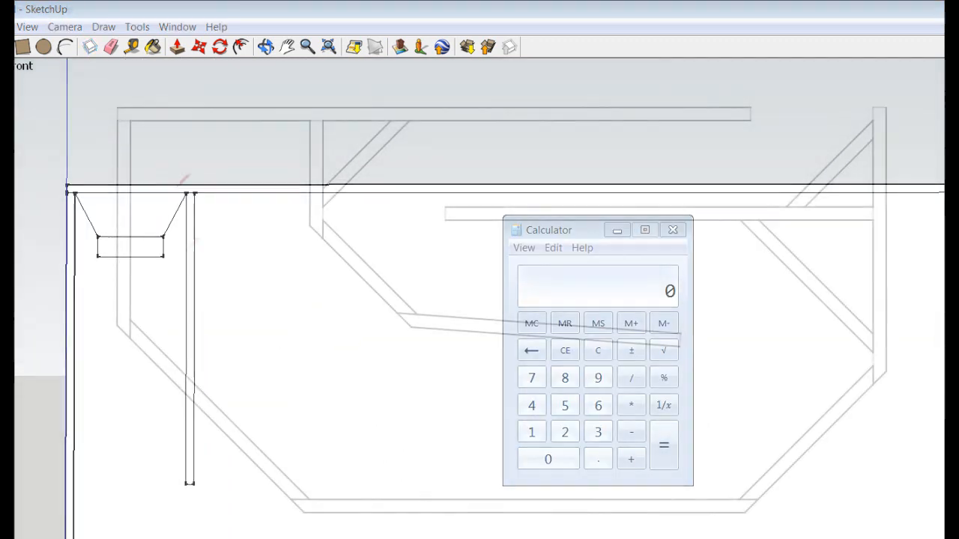
- Multiply 4.9375 by 11.5 in Calculator to get 56.78125
{"action": "left_click", "coordinate": [672, 230]}
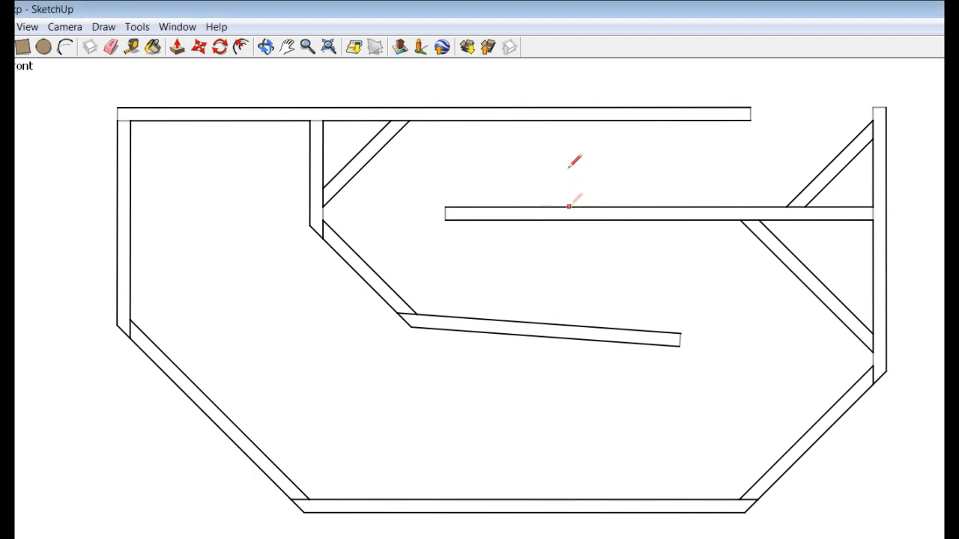
{"action": "mouse_move", "coordinate": [568, 120]}
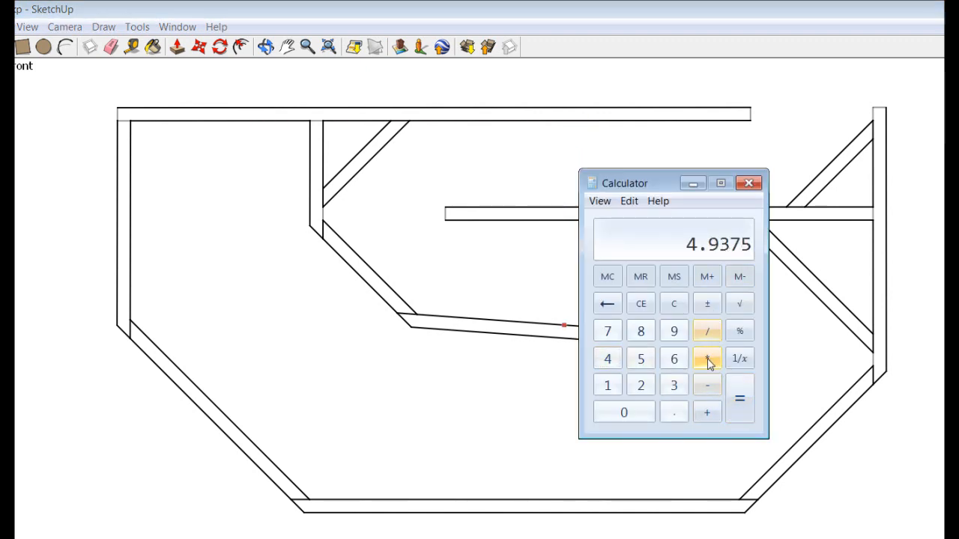
{"action": "left_click", "coordinate": [706, 358]}
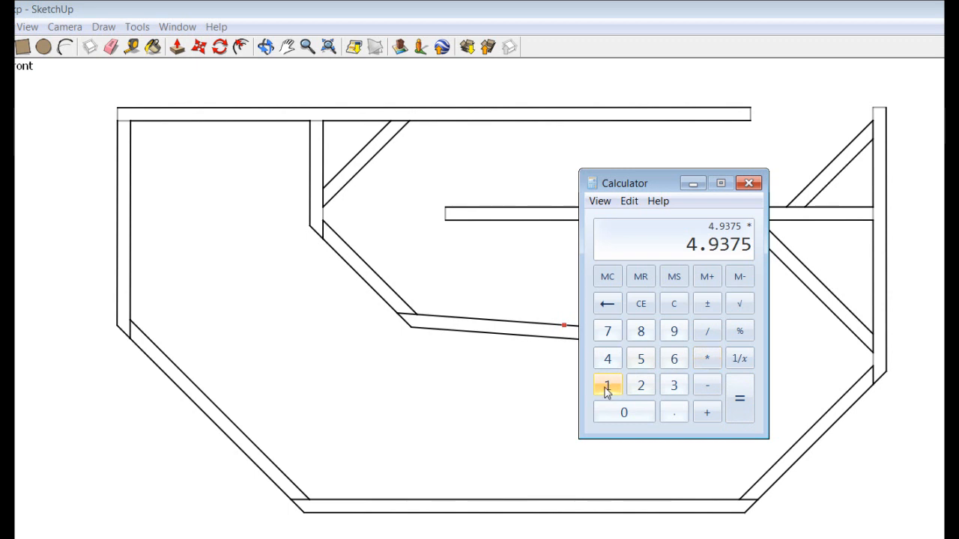
{"action": "left_click", "coordinate": [640, 358]}
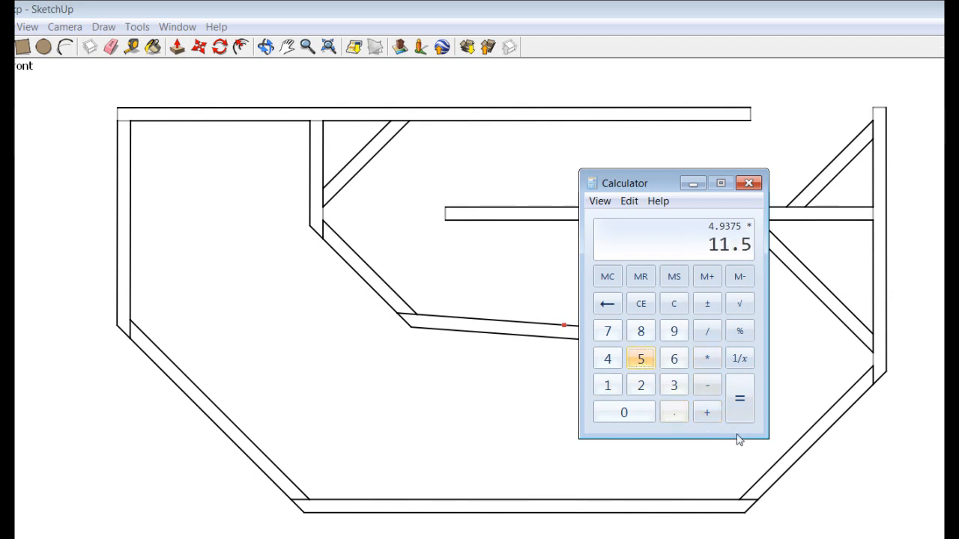
{"action": "mouse_move", "coordinate": [707, 413]}
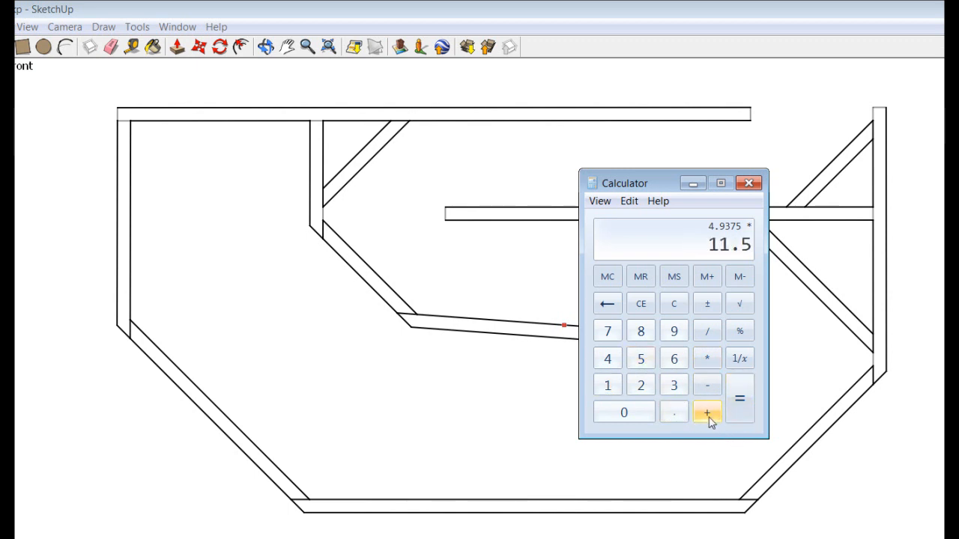
{"action": "left_click", "coordinate": [739, 399]}
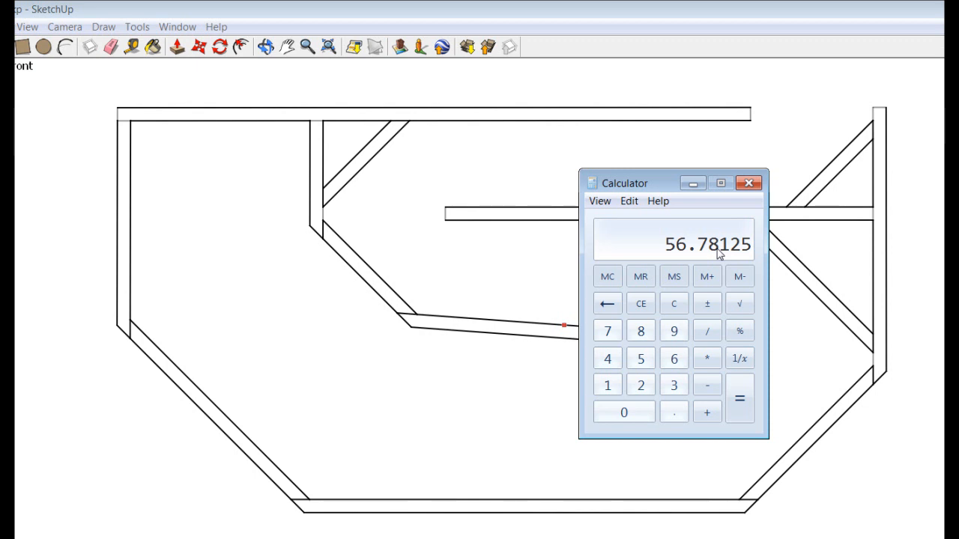
- Close Calculator and start a line extending the center partition downward
{"action": "left_click", "coordinate": [748, 183]}
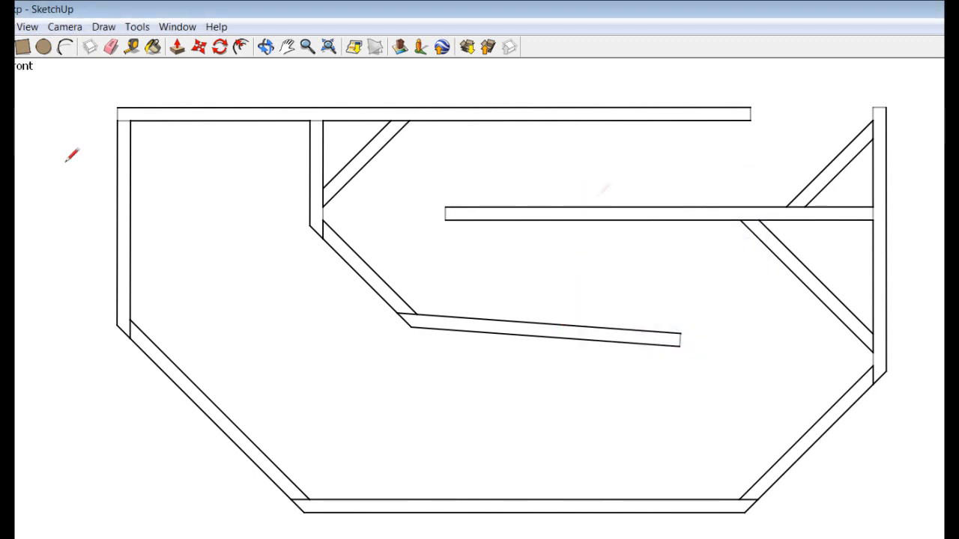
{"action": "mouse_move", "coordinate": [251, 123]}
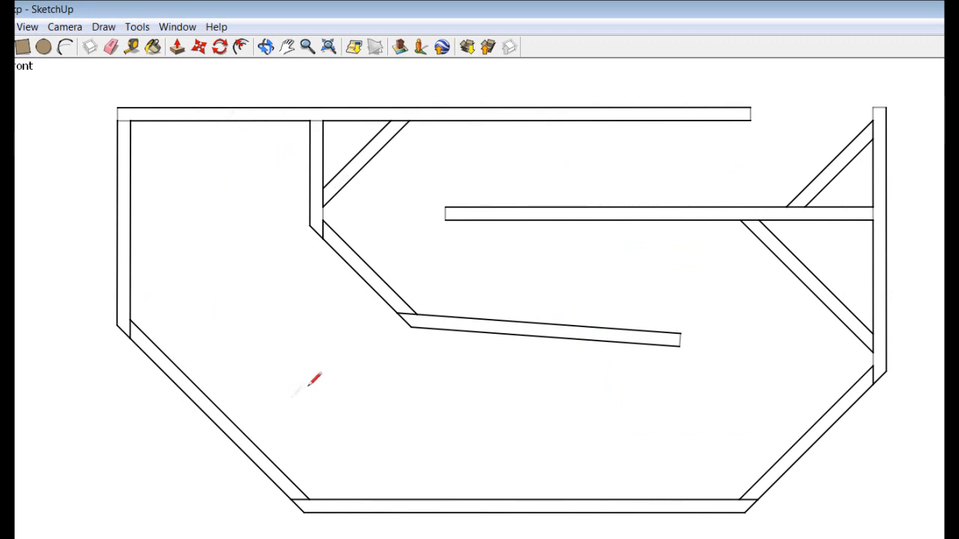
{"action": "left_click", "coordinate": [308, 227]}
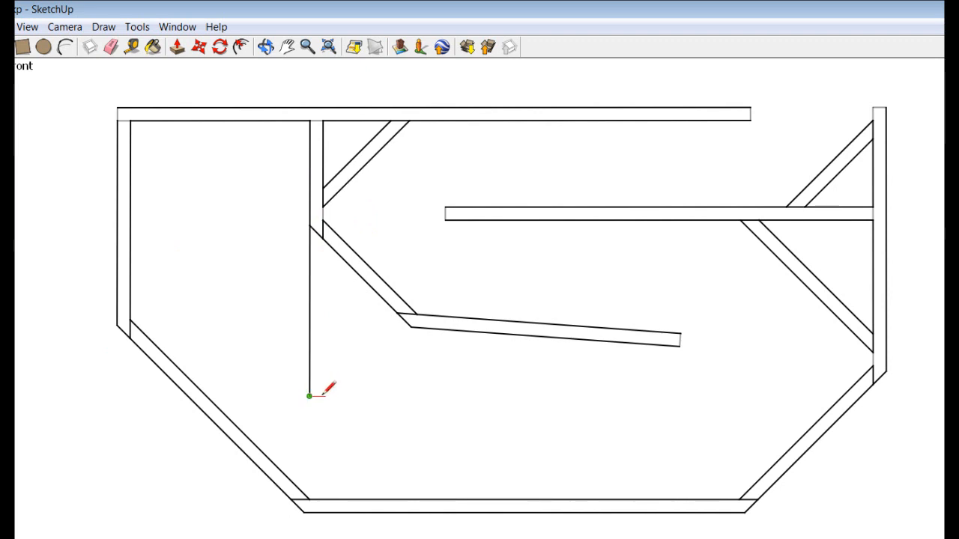
{"action": "mouse_move", "coordinate": [135, 118]}
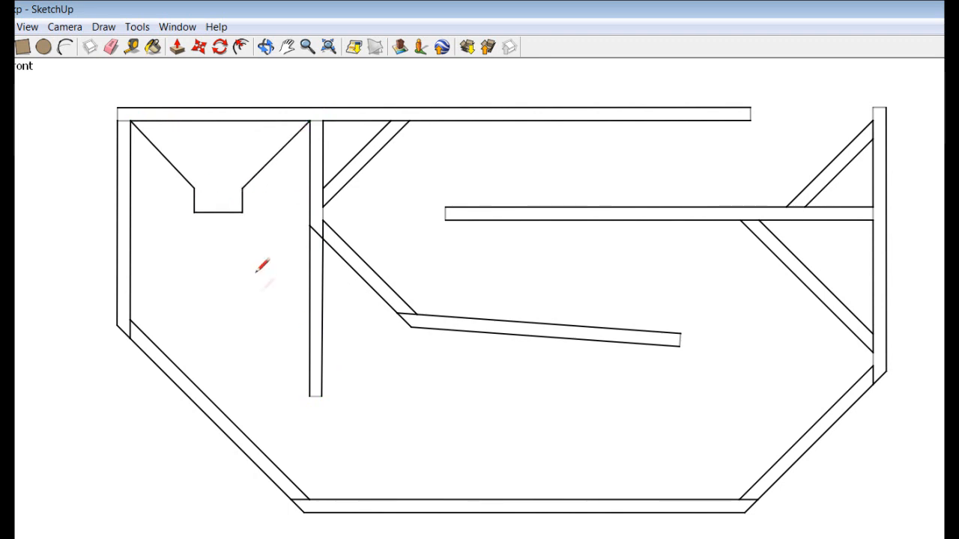
{"action": "mouse_move", "coordinate": [586, 438]}
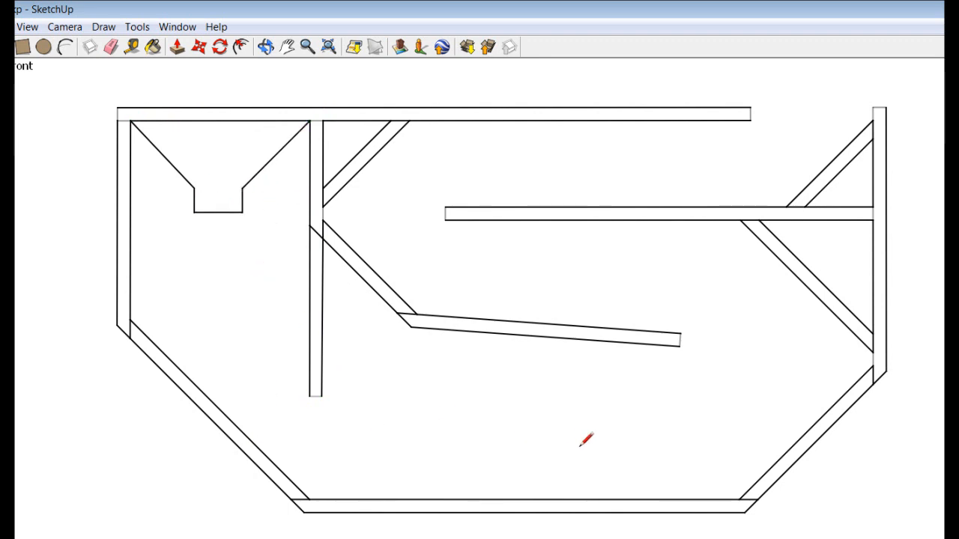
{"action": "mouse_move", "coordinate": [156, 144]}
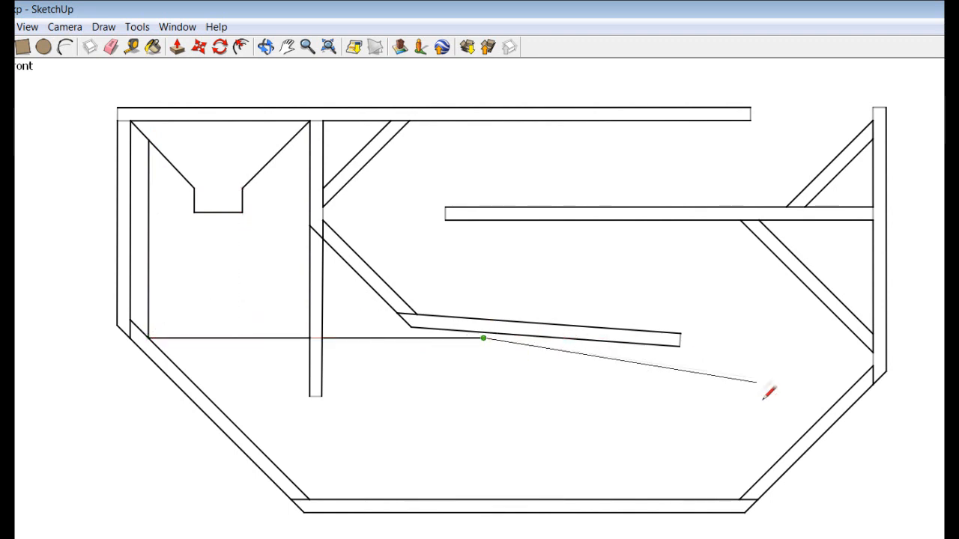
{"action": "mouse_move", "coordinate": [295, 138]}
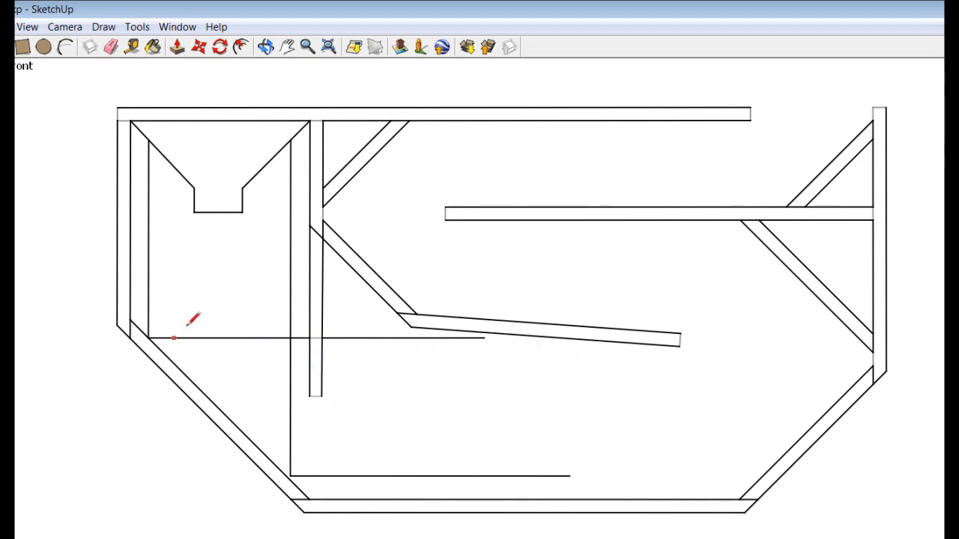
{"action": "mouse_move", "coordinate": [323, 393]}
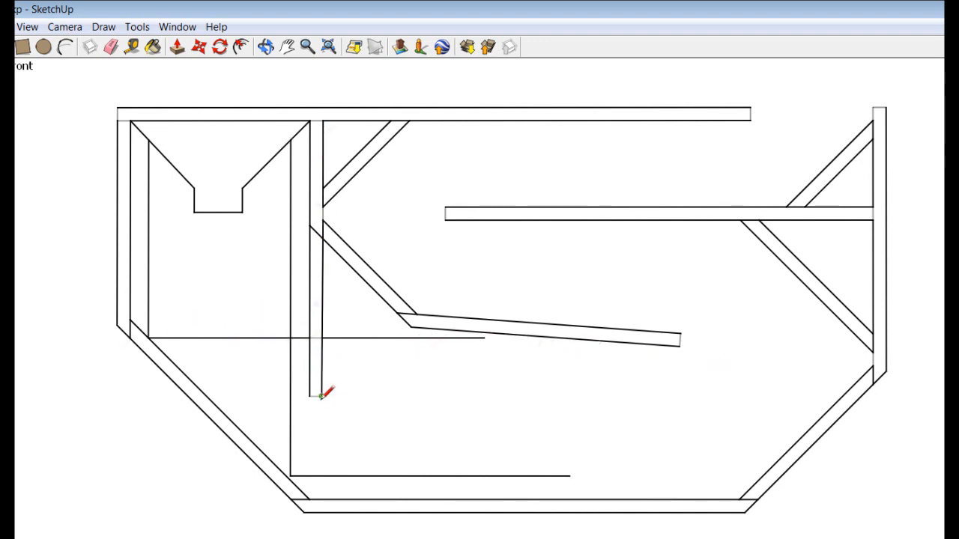
{"action": "mouse_move", "coordinate": [234, 386]}
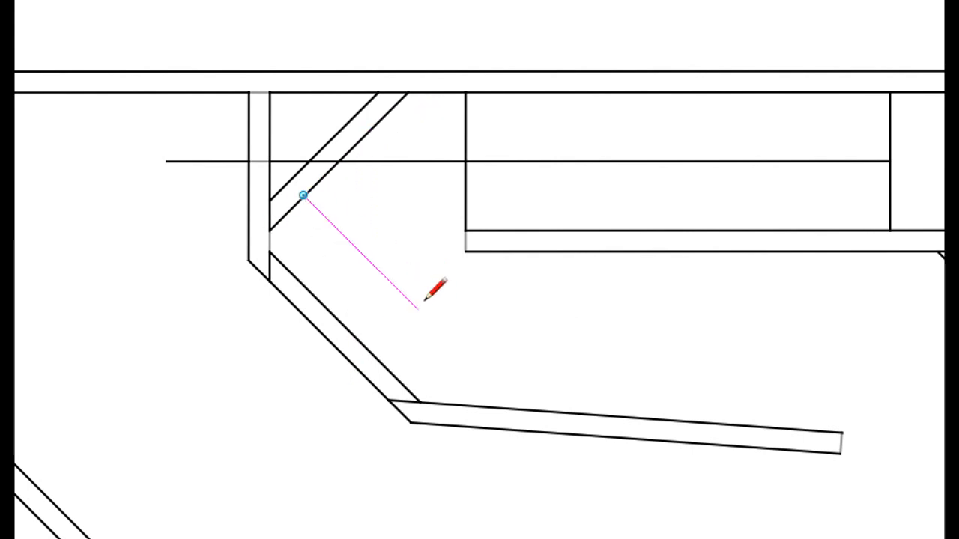
{"action": "mouse_move", "coordinate": [423, 293]}
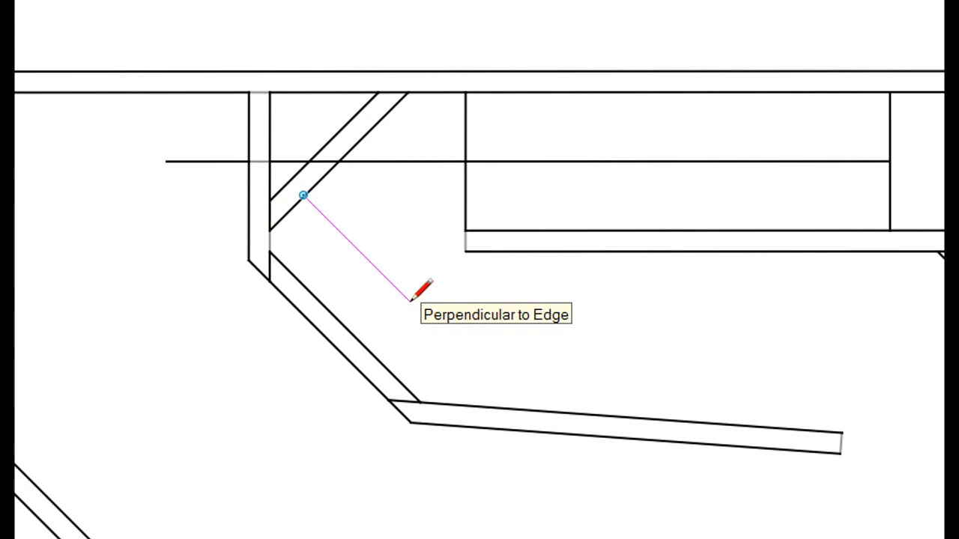
{"action": "mouse_move", "coordinate": [551, 161]}
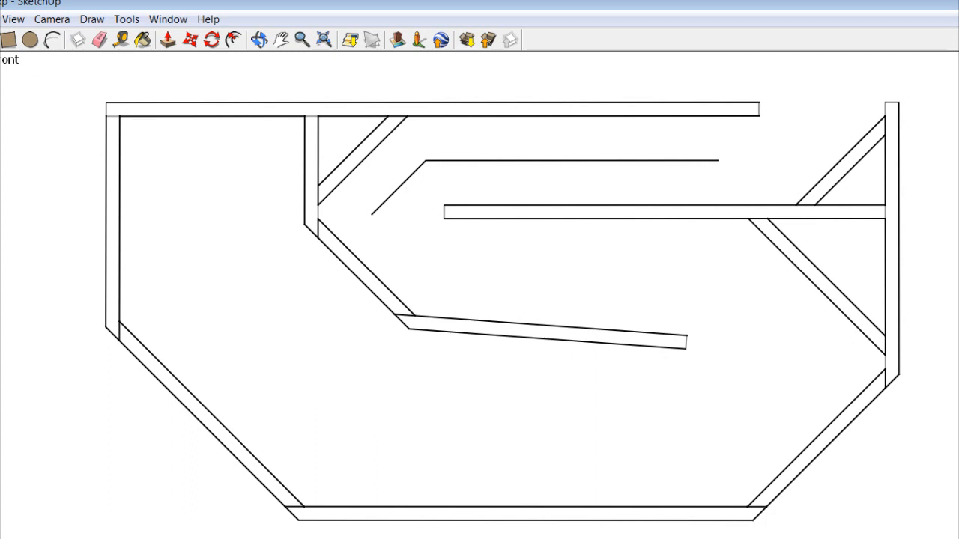
- Draw a vertical line down from the helper line, then erase the helper lines
{"action": "left_click", "coordinate": [719, 160]}
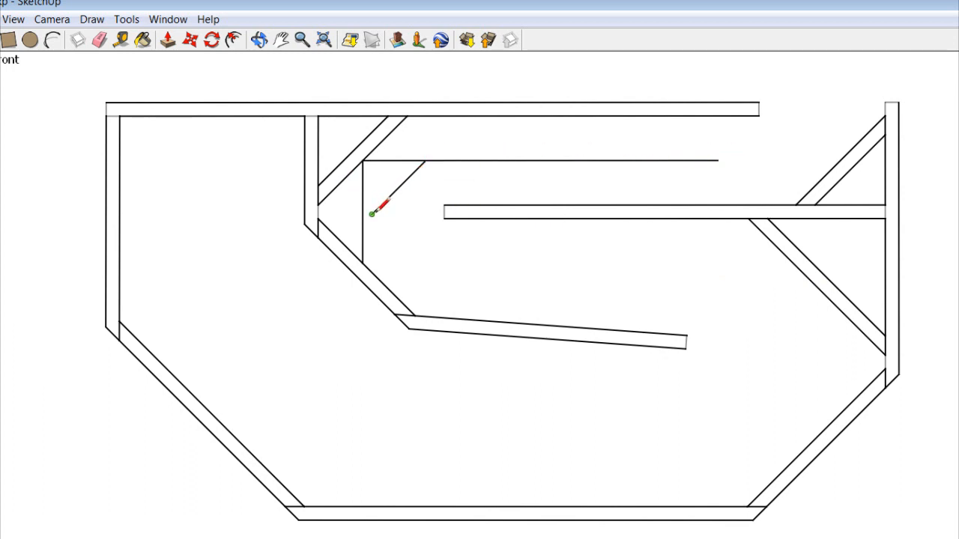
{"action": "mouse_move", "coordinate": [744, 276]}
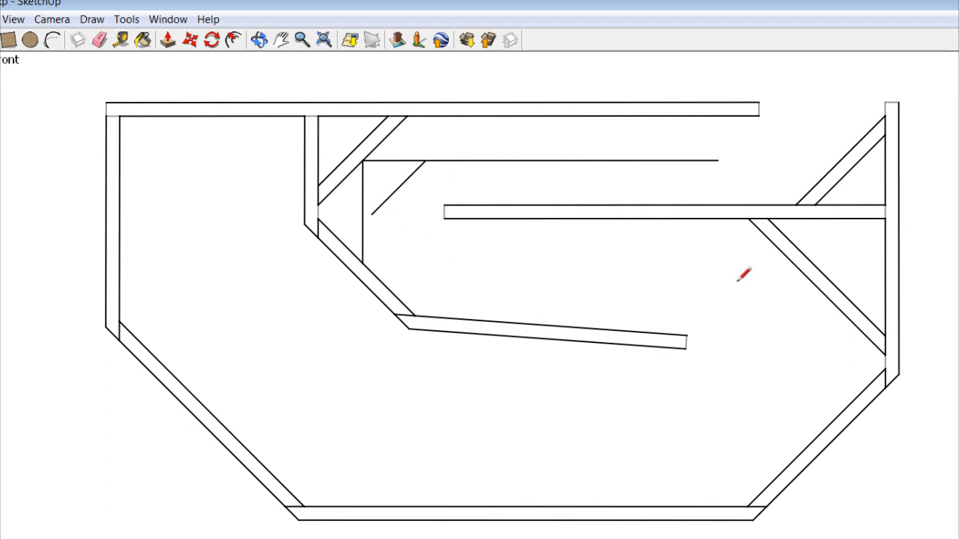
{"action": "mouse_move", "coordinate": [278, 264]}
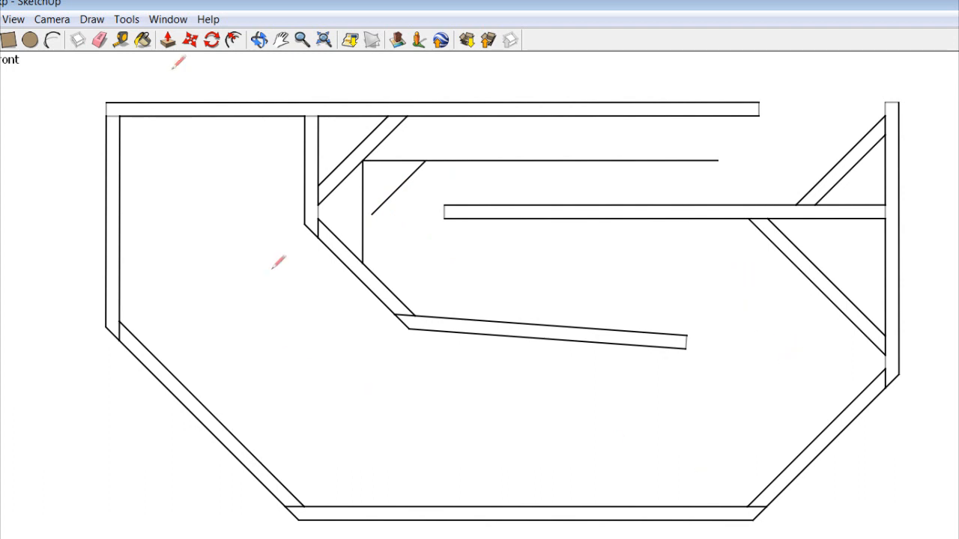
{"action": "left_click", "coordinate": [212, 287]}
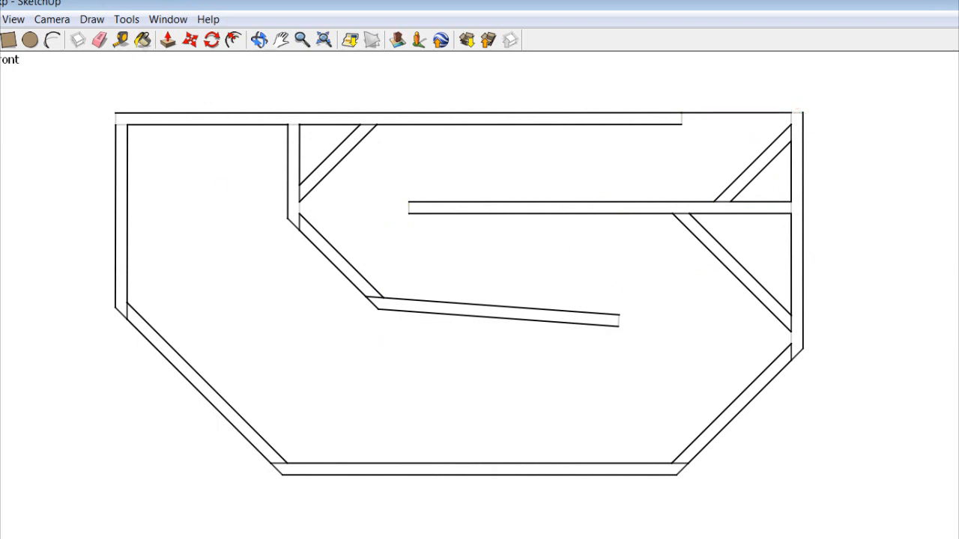
- Place a Tools > Text label showing the 5.1878 Feet² face area
{"action": "left_click", "coordinate": [52, 18]}
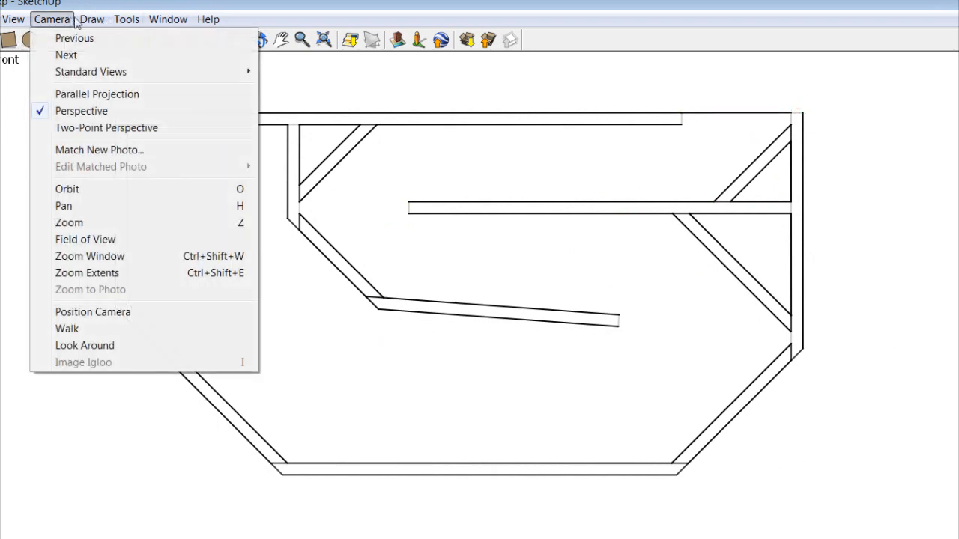
{"action": "left_click", "coordinate": [126, 19]}
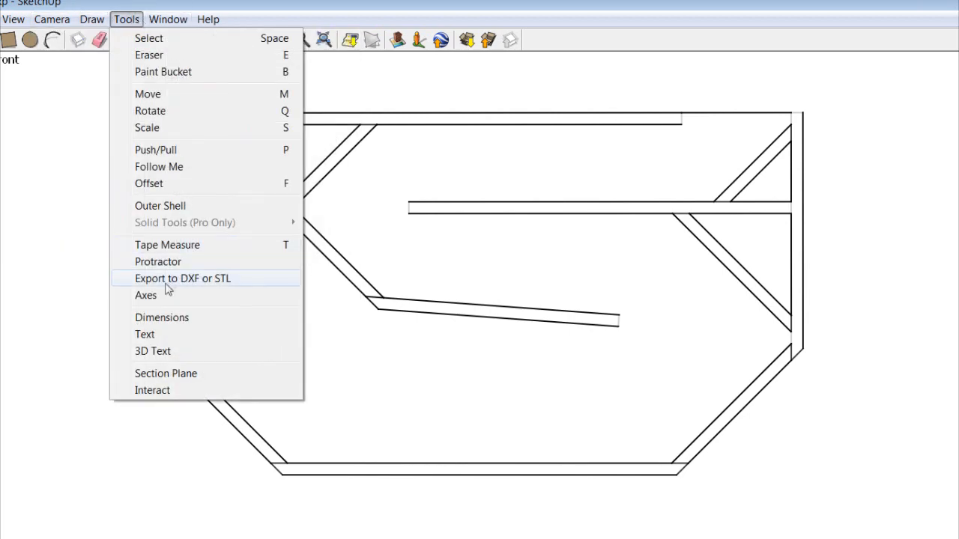
{"action": "left_click", "coordinate": [182, 278]}
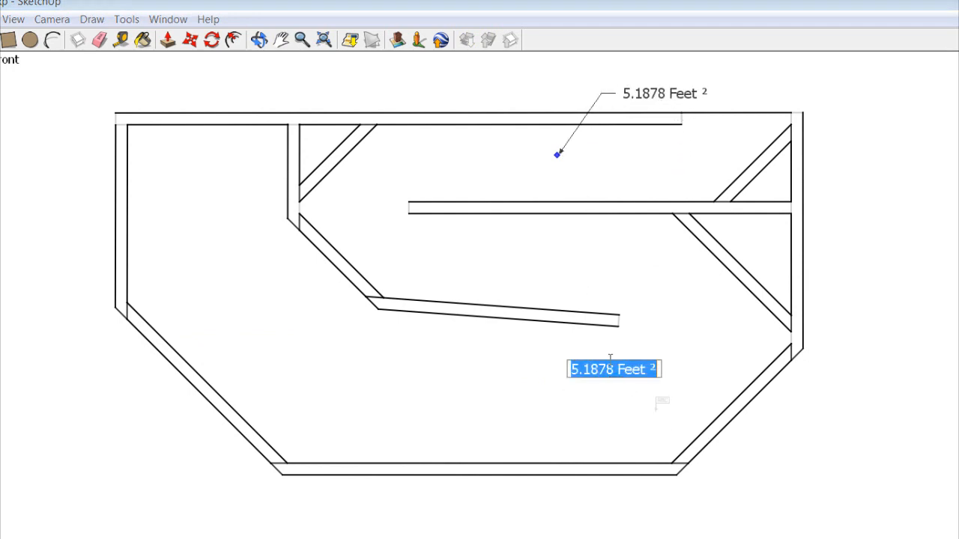
{"action": "mouse_move", "coordinate": [618, 460]}
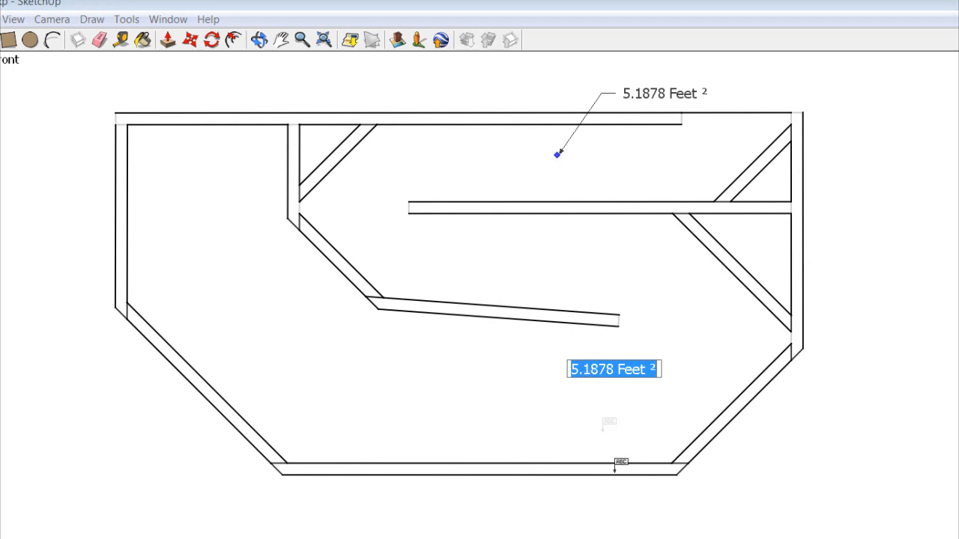
{"action": "mouse_move", "coordinate": [598, 450]}
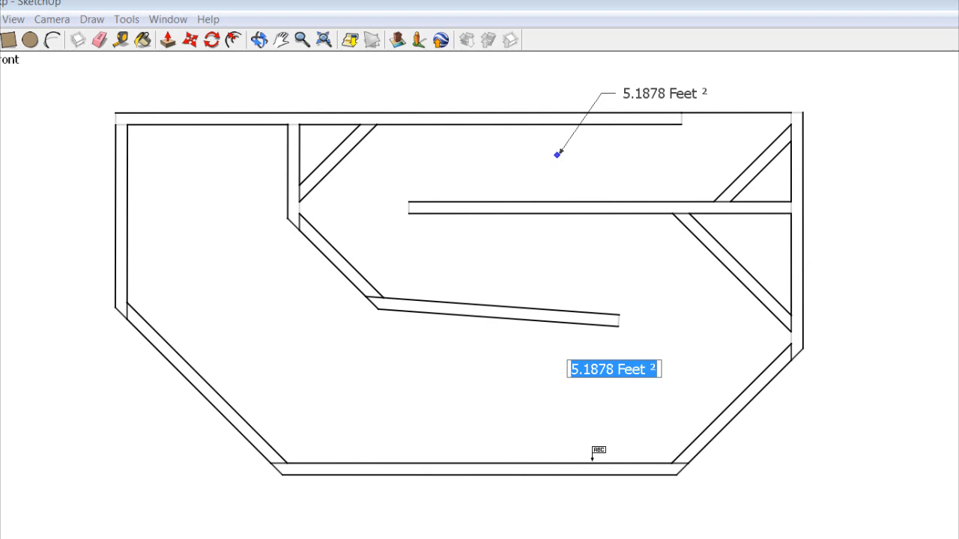
{"action": "mouse_move", "coordinate": [577, 432]}
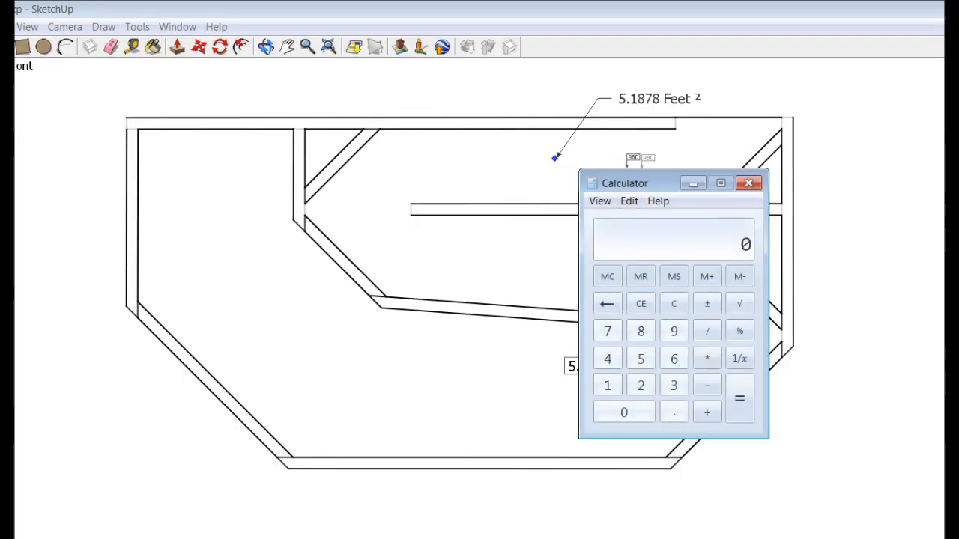
- Compute 11.5 ÷ 12 × 5.1878 in Calculator, giving about 4.9716
{"action": "left_click", "coordinate": [747, 183]}
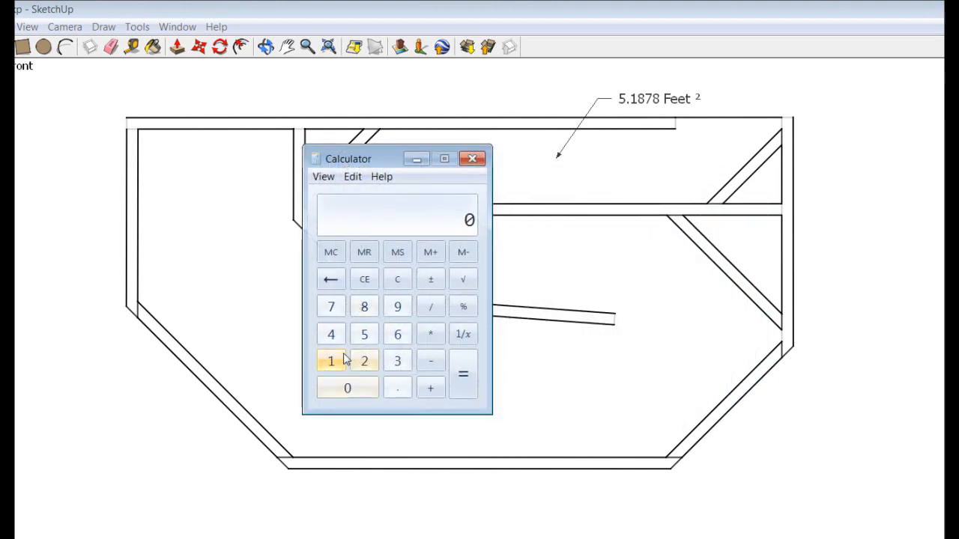
{"action": "left_click", "coordinate": [331, 360]}
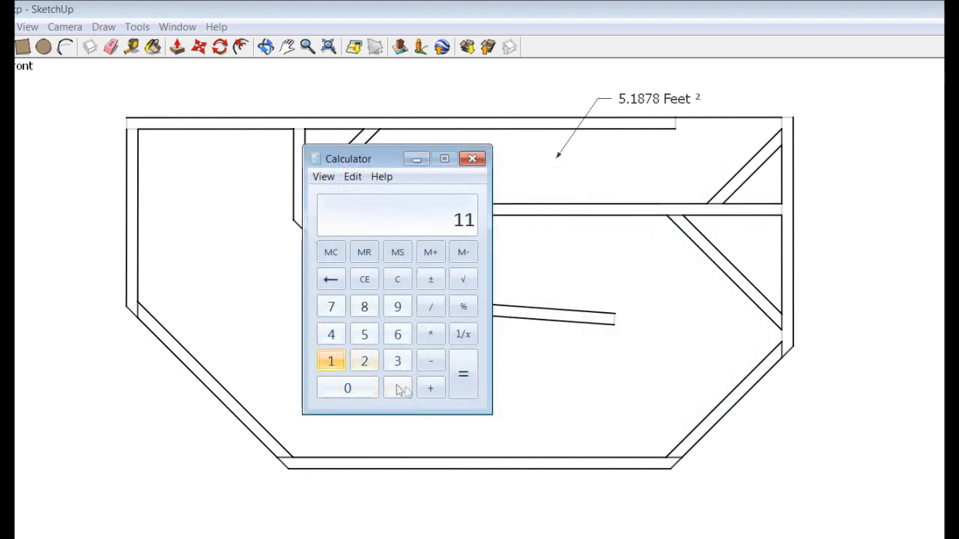
{"action": "left_click", "coordinate": [430, 307]}
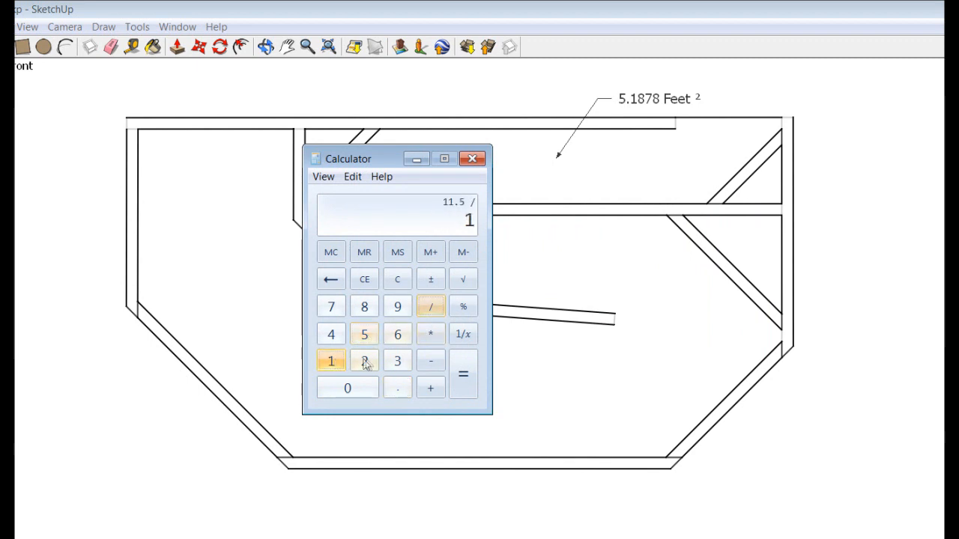
{"action": "left_click", "coordinate": [463, 374]}
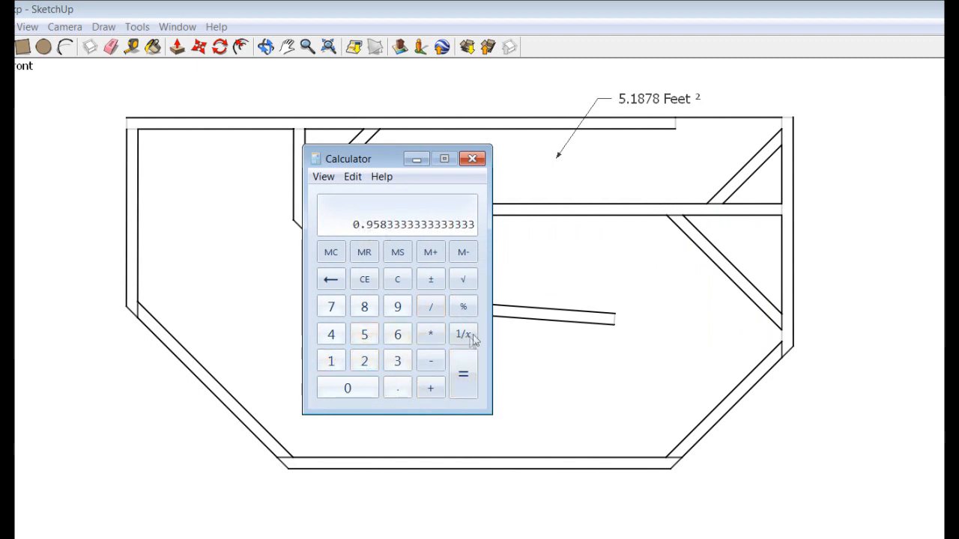
{"action": "left_click", "coordinate": [430, 334]}
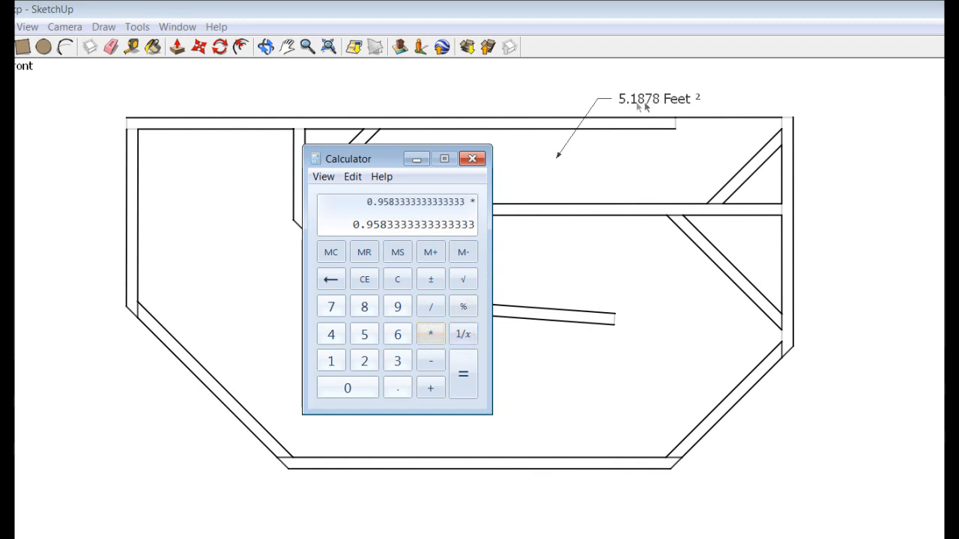
{"action": "left_click", "coordinate": [364, 335]}
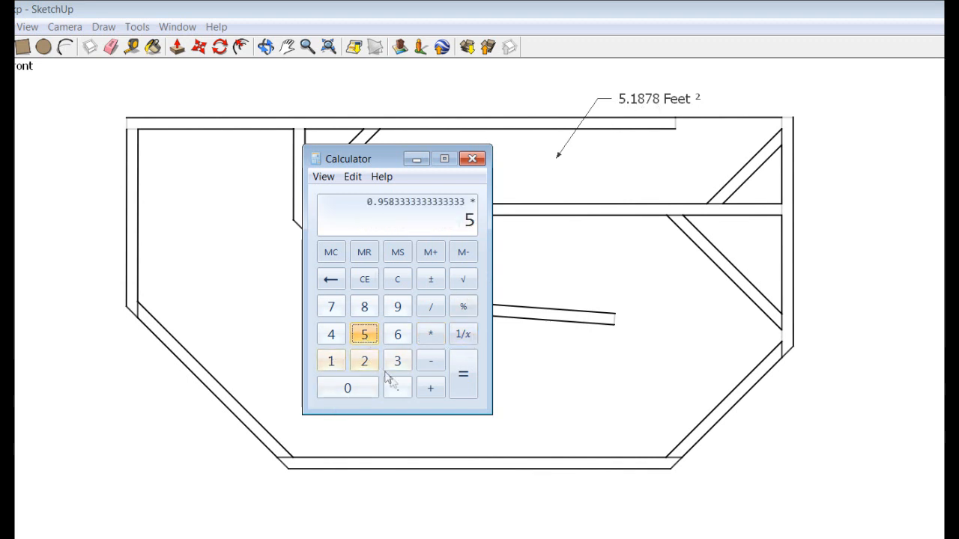
{"action": "left_click", "coordinate": [331, 306]}
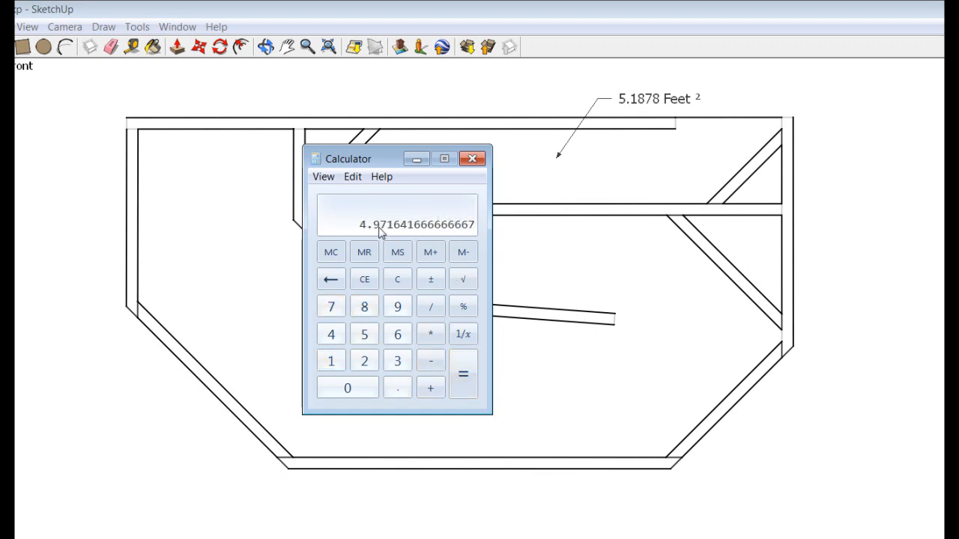
{"action": "mouse_move", "coordinate": [478, 174]}
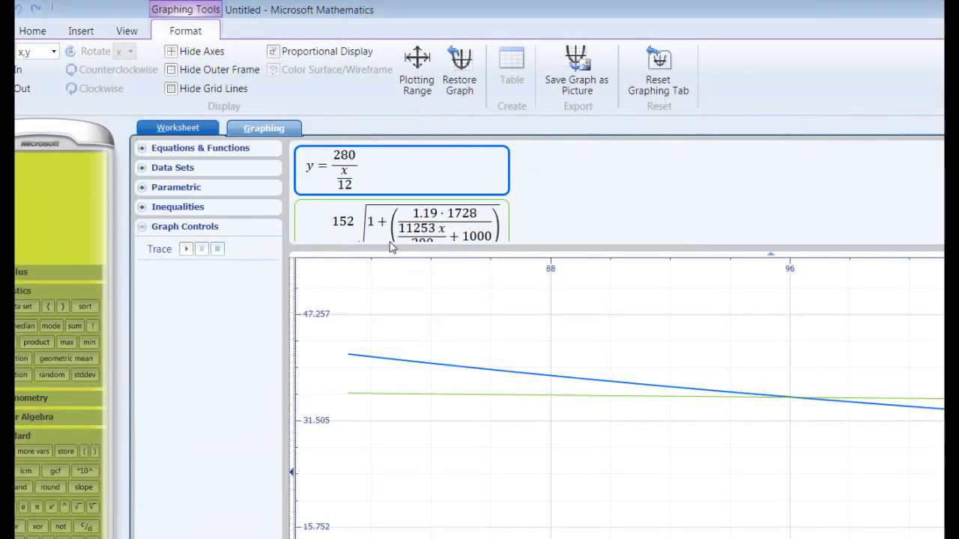
{"action": "mouse_move", "coordinate": [391, 313]}
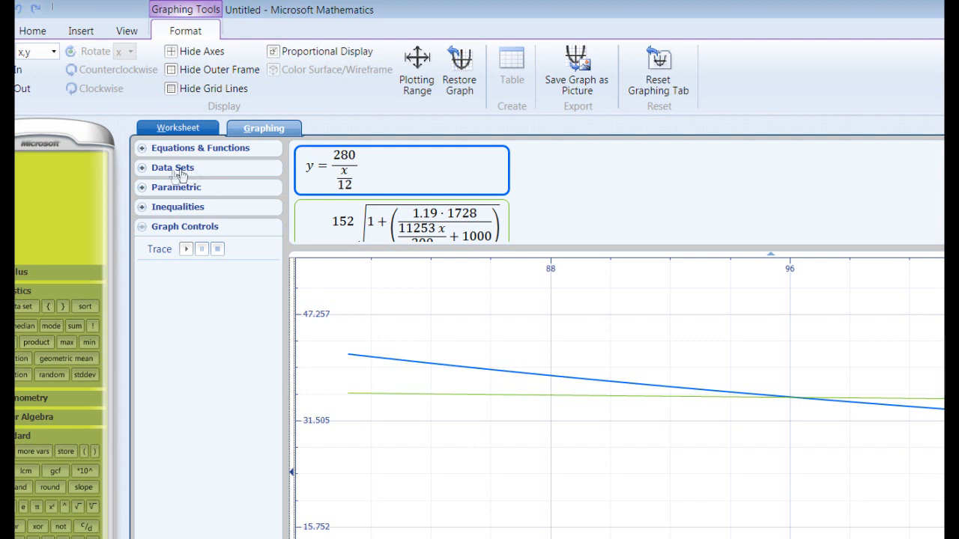
- Edit equation 2's denominator under 1.19 to 4.5875 and apply it
{"action": "left_click", "coordinate": [200, 148]}
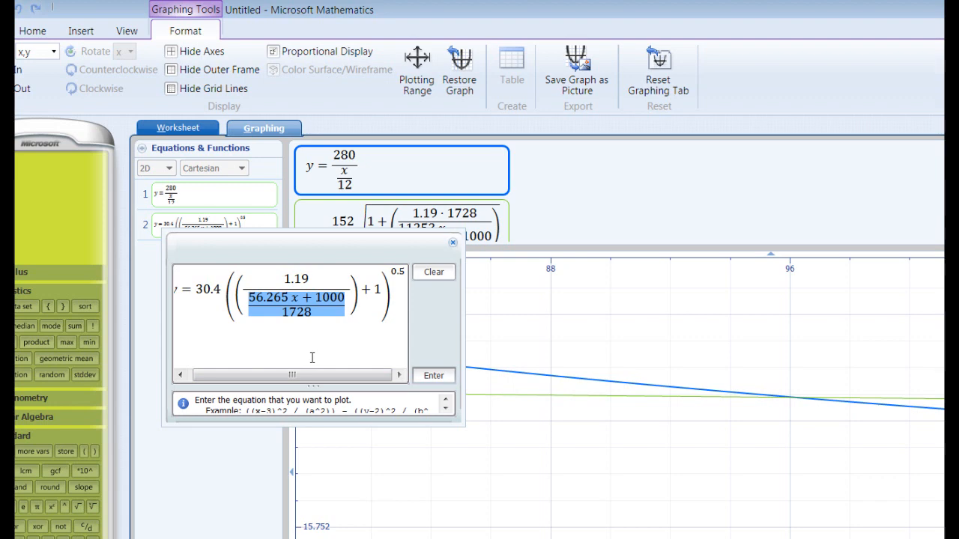
{"action": "type", "text": "4"}
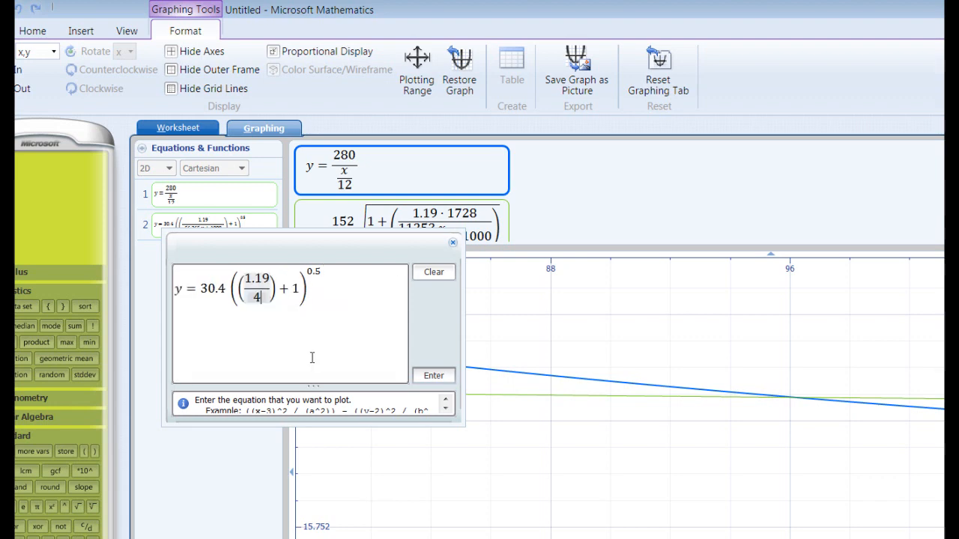
{"action": "type", "text": ".5"}
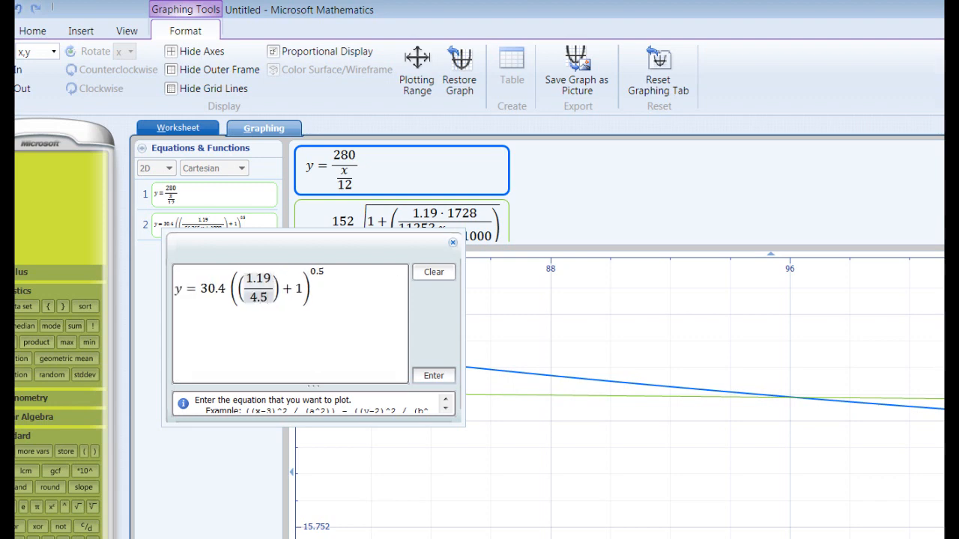
{"action": "type", "text": "875"}
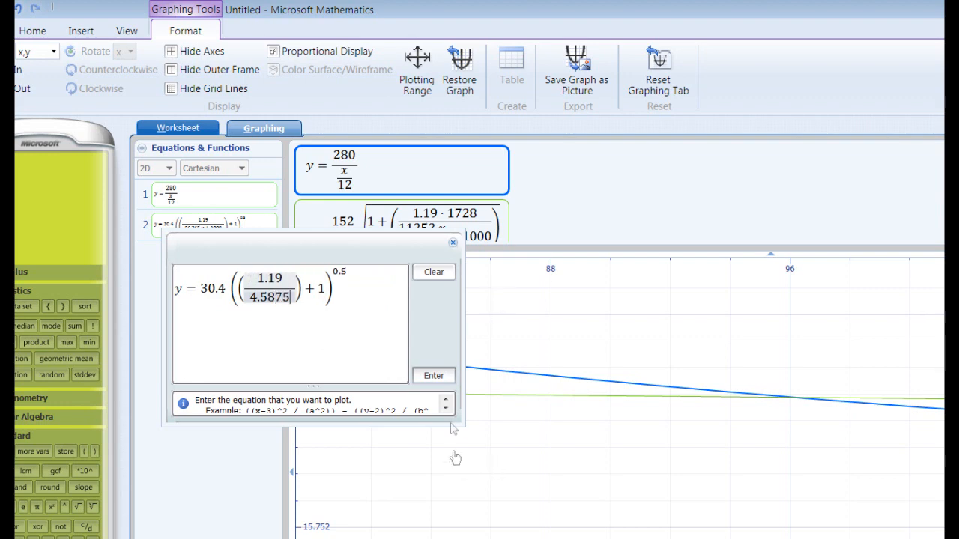
{"action": "left_click", "coordinate": [433, 376]}
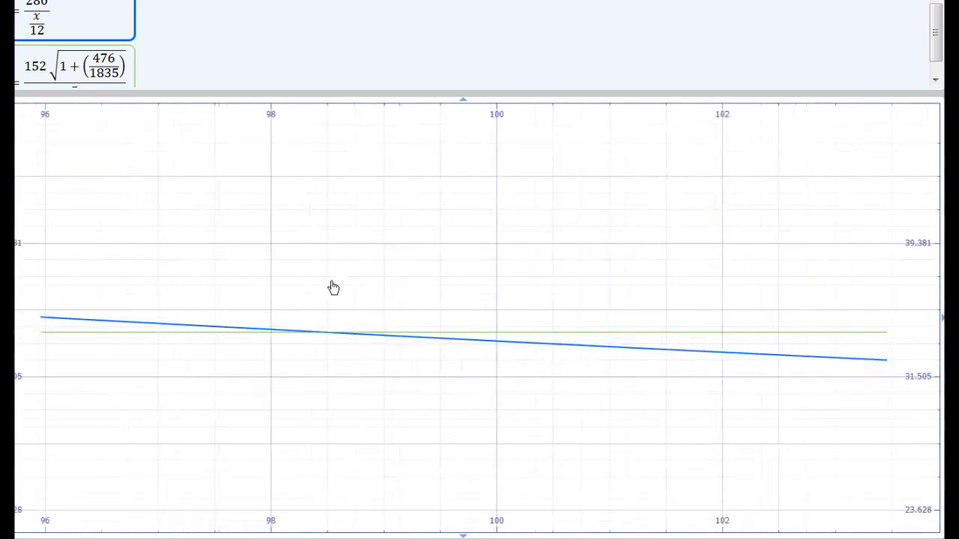
- Pan the graph to show the crossing near x≈98.5, y≈34
{"action": "left_click_drag", "start_coordinate": [334, 287], "coordinate": [275, 345]}
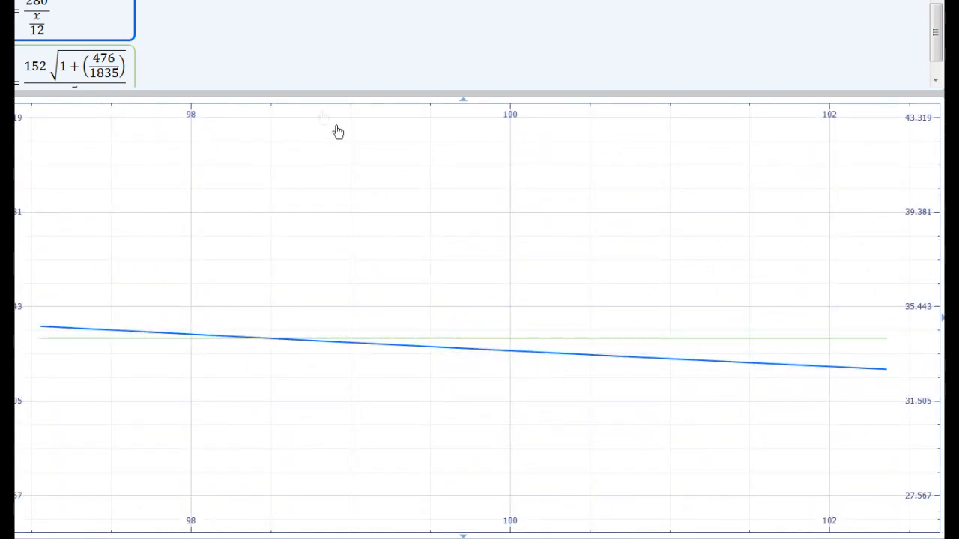
{"action": "mouse_move", "coordinate": [273, 337]}
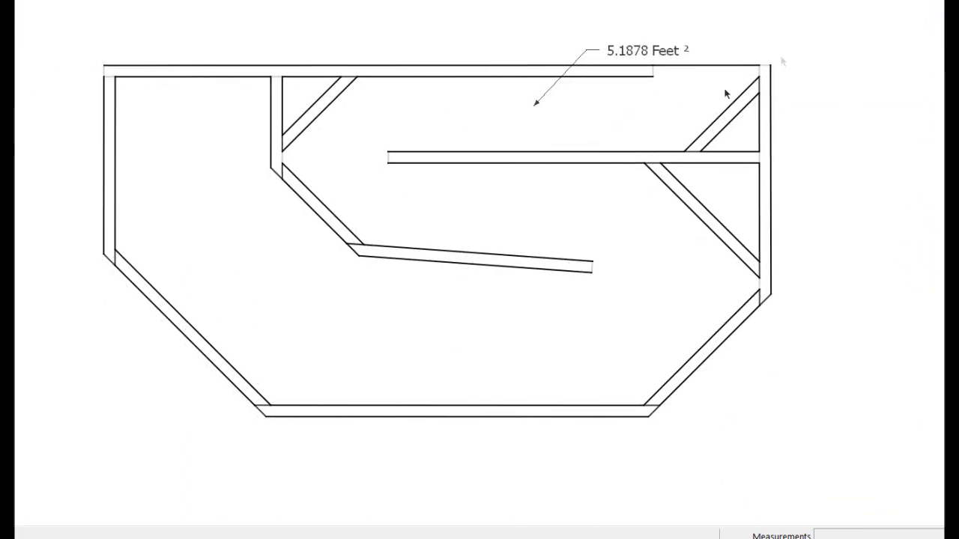
{"action": "mouse_move", "coordinate": [651, 275]}
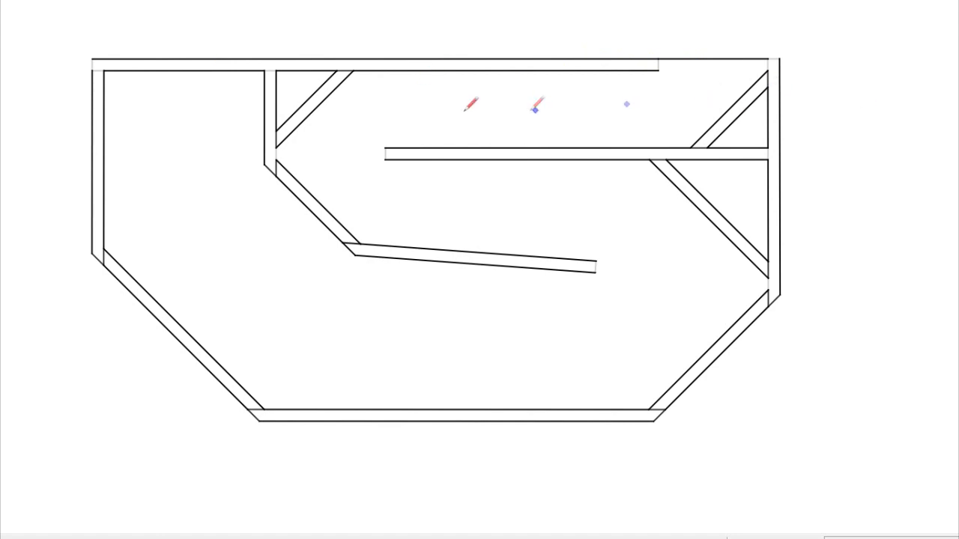
{"action": "mouse_move", "coordinate": [493, 465]}
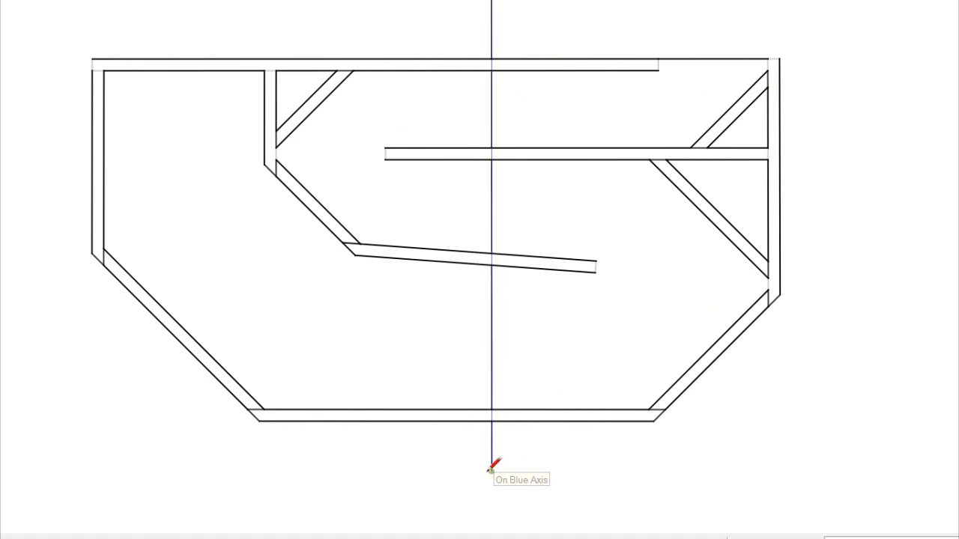
{"action": "mouse_move", "coordinate": [502, 103]}
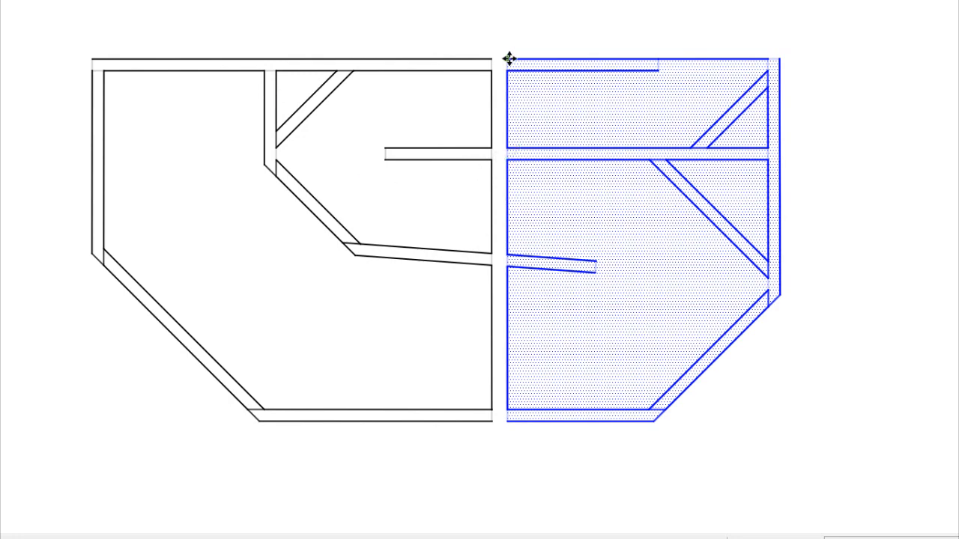
- Drag the right half of the cross-section sideways from the center cut
{"action": "left_click_drag", "start_coordinate": [509, 58], "coordinate": [436, 377]}
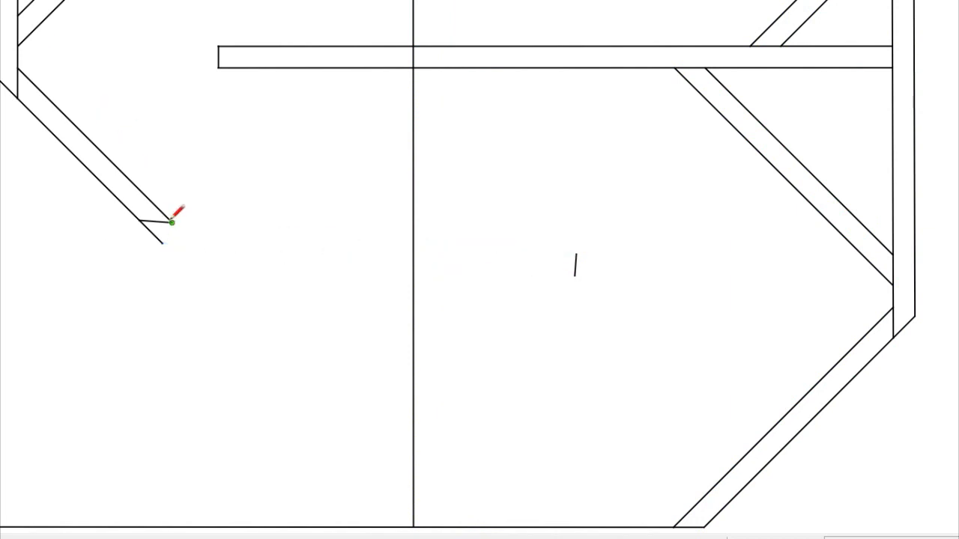
- Draw a line closing the open end of the diagonal wall
{"action": "left_click_drag", "start_coordinate": [173, 224], "coordinate": [576, 255]}
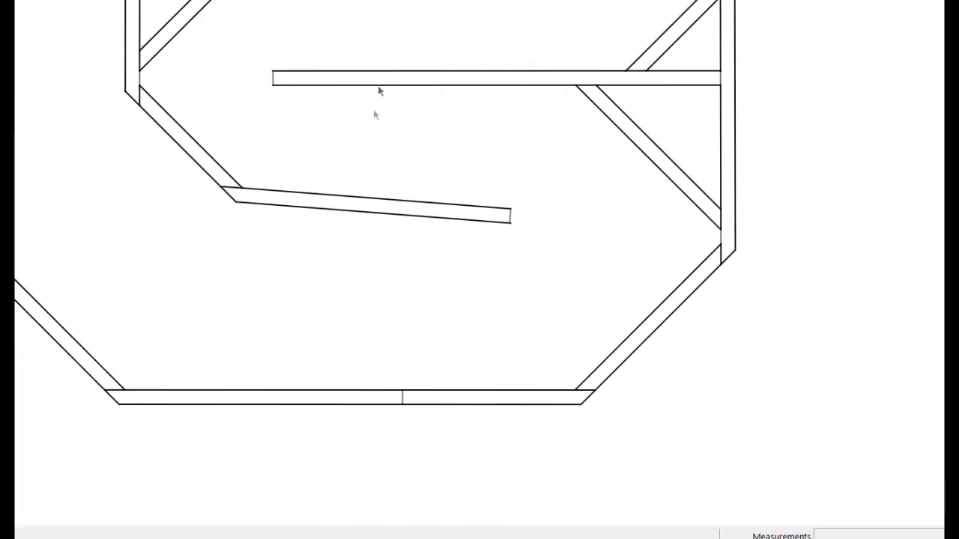
{"action": "mouse_move", "coordinate": [402, 400]}
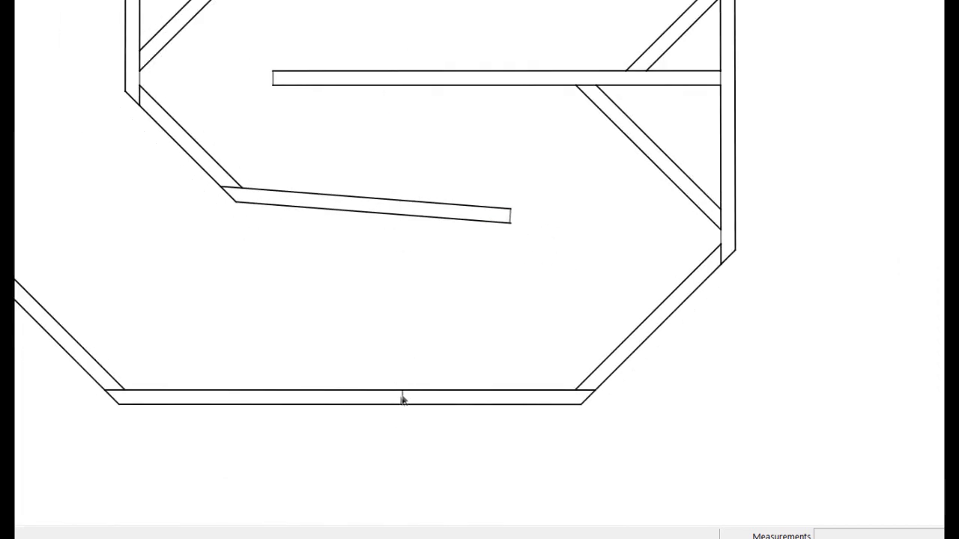